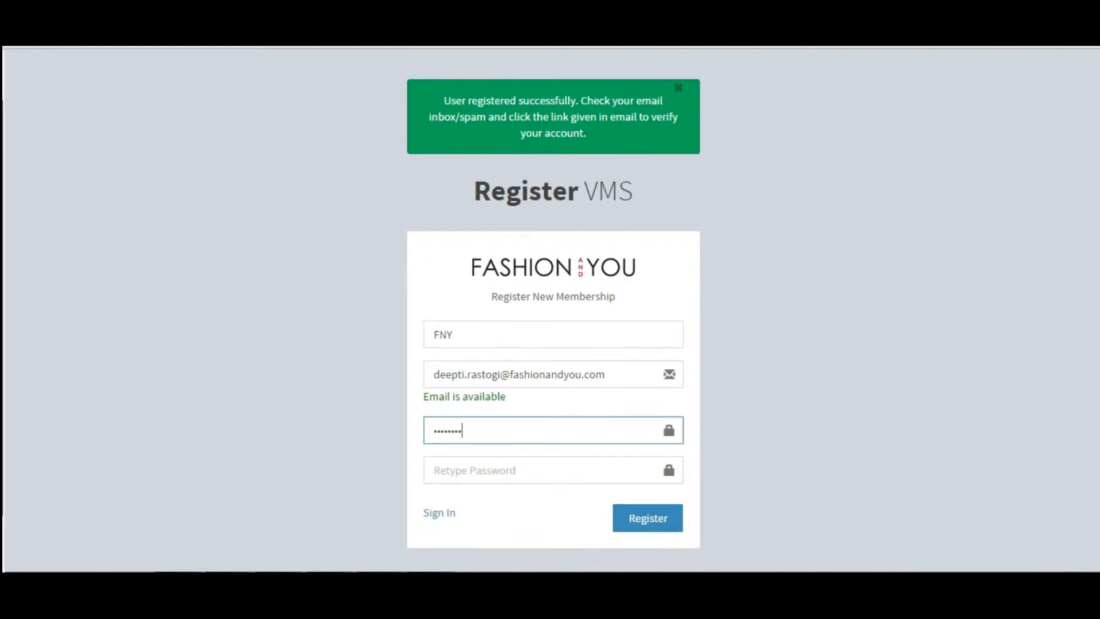
Retype the same password in the Retype Password field of the registration form.
scroll("down", 3)
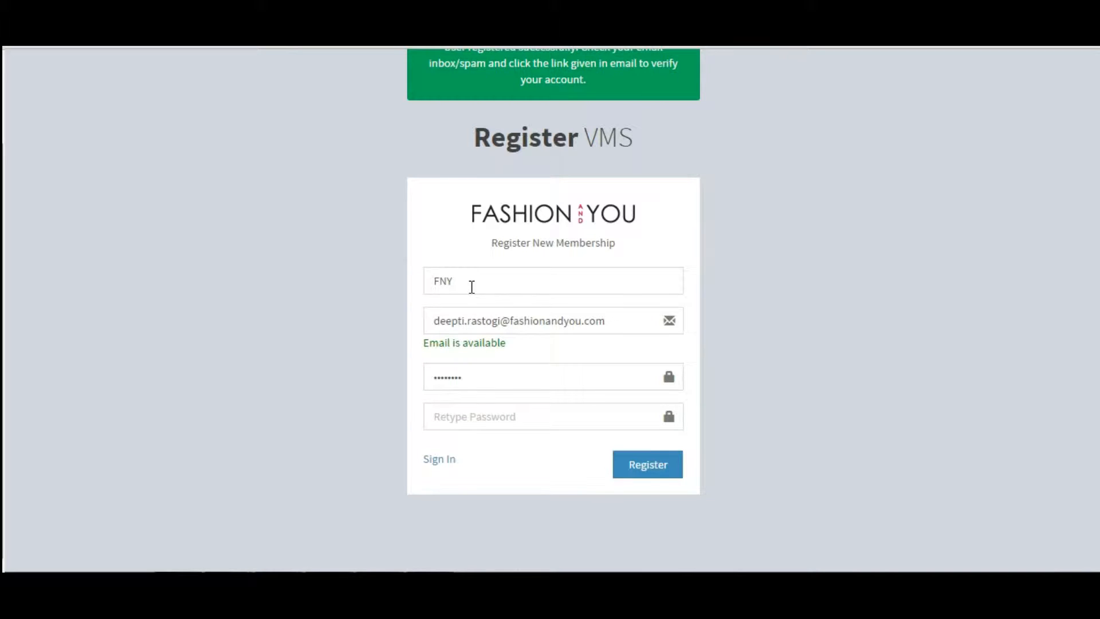
left_click(554, 280)
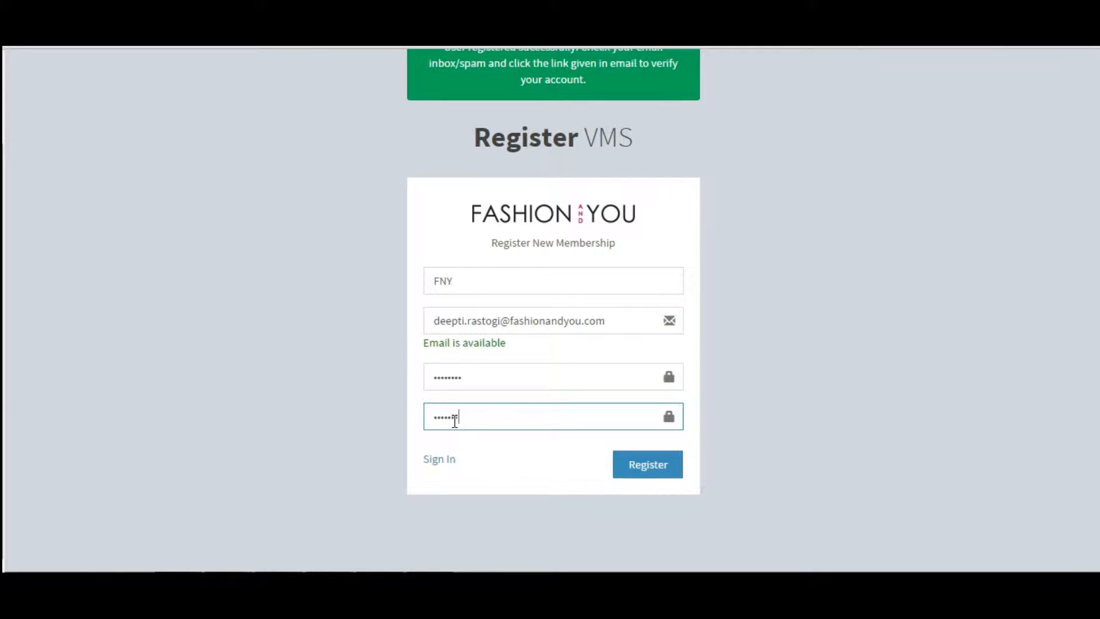
type("•")
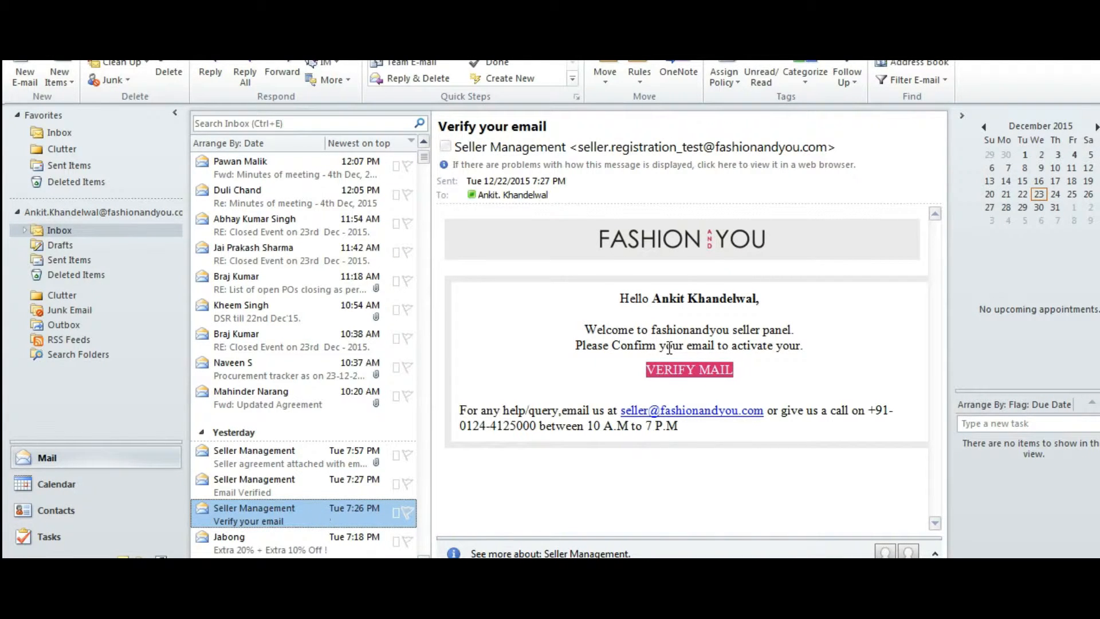
mouse_move(689, 369)
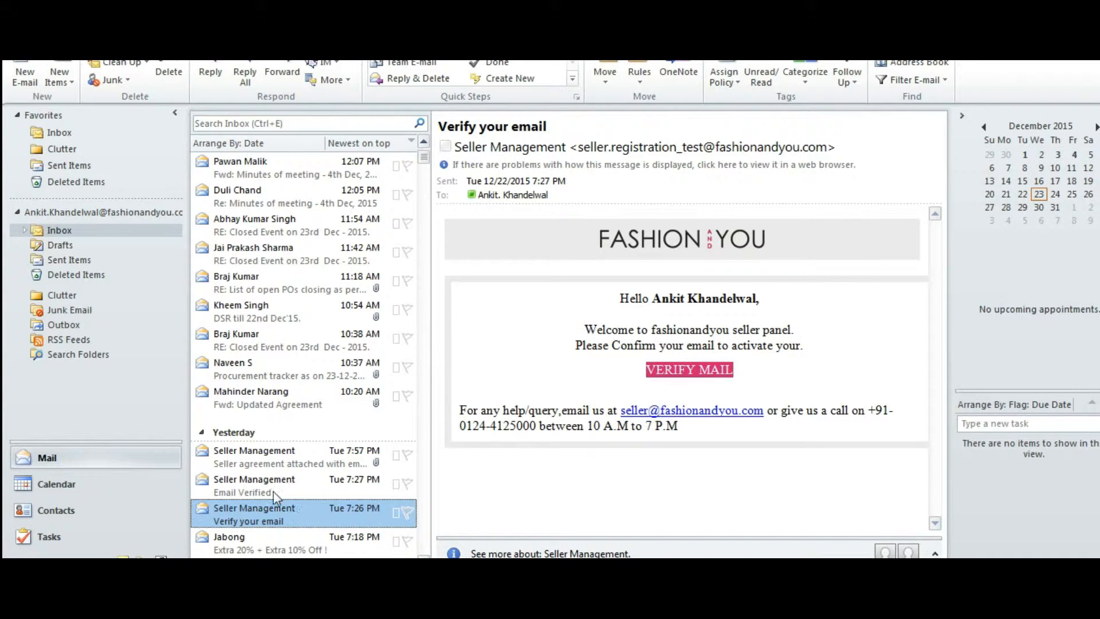
Open the 'Verify your email' message from Seller Management in Outlook.
left_click(281, 485)
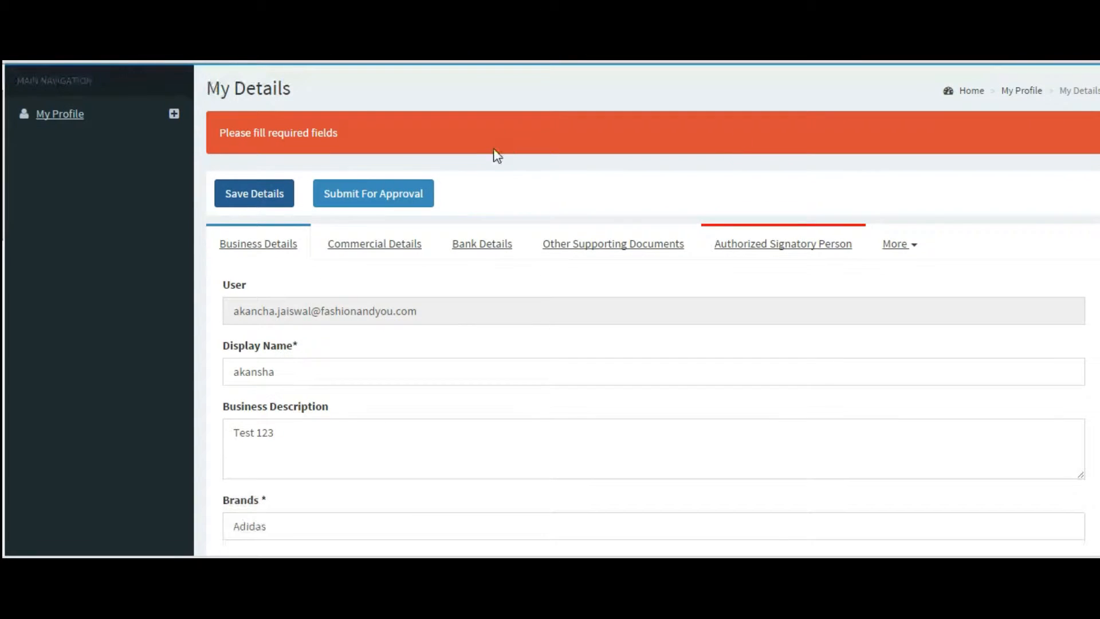
Tick 'Same as registered address' for the pickup address, then go to Commercial Details.
scroll("down", 3)
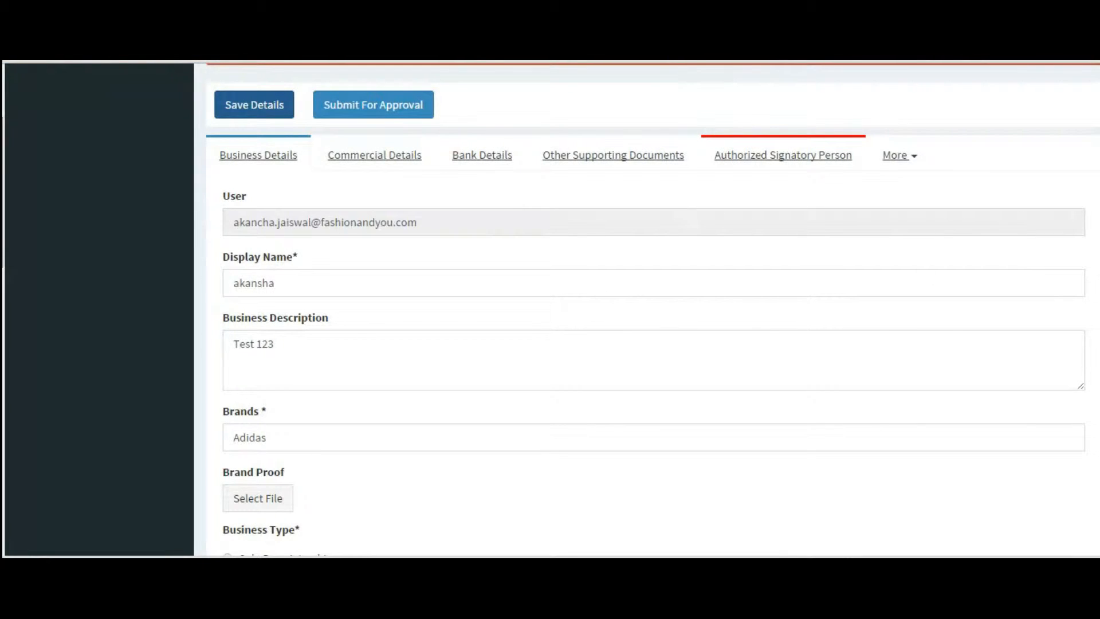
scroll("down", 3)
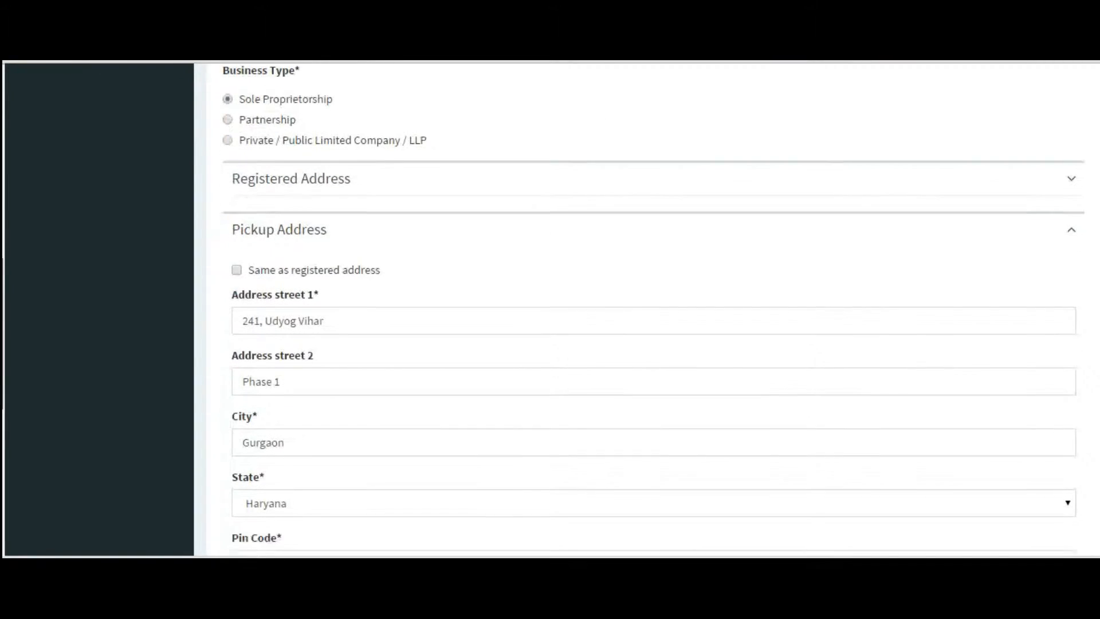
left_click(236, 269)
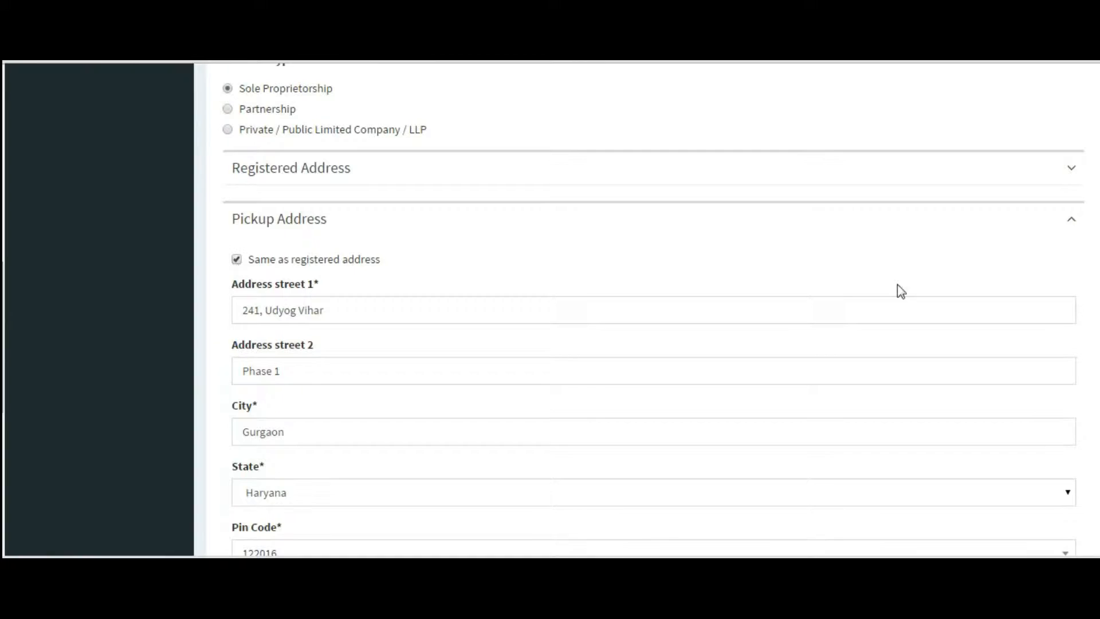
scroll("down", 3)
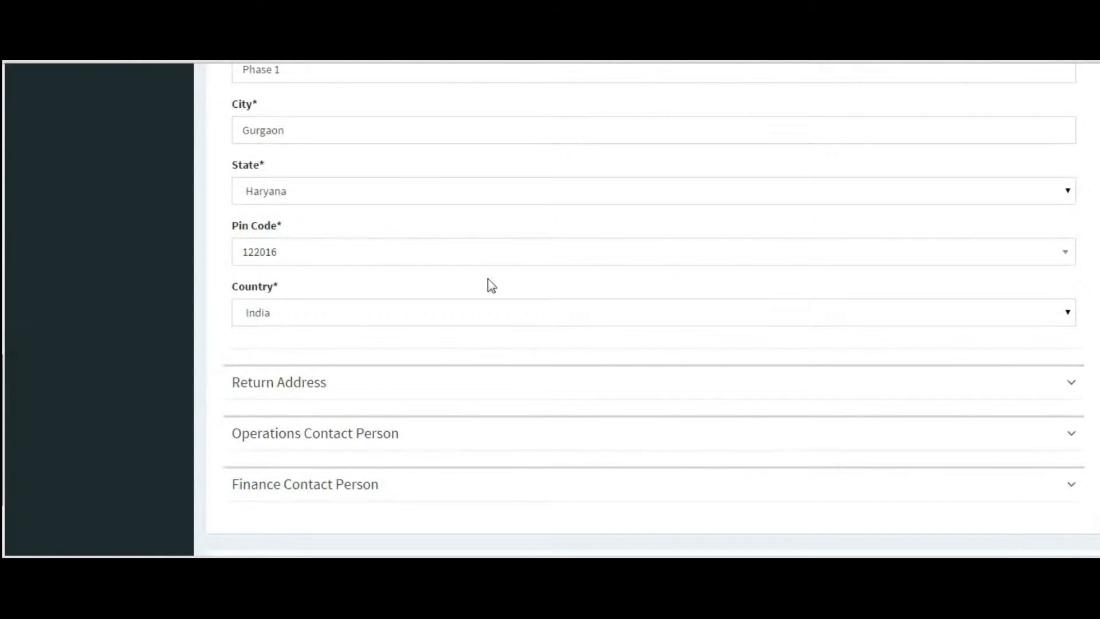
mouse_move(684, 316)
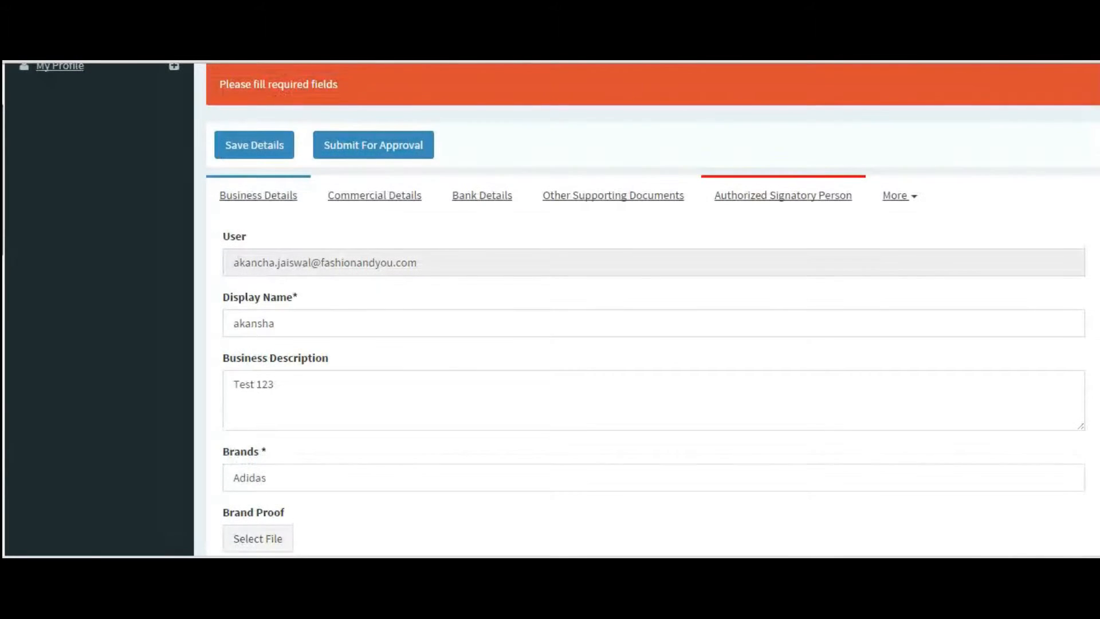
left_click(374, 195)
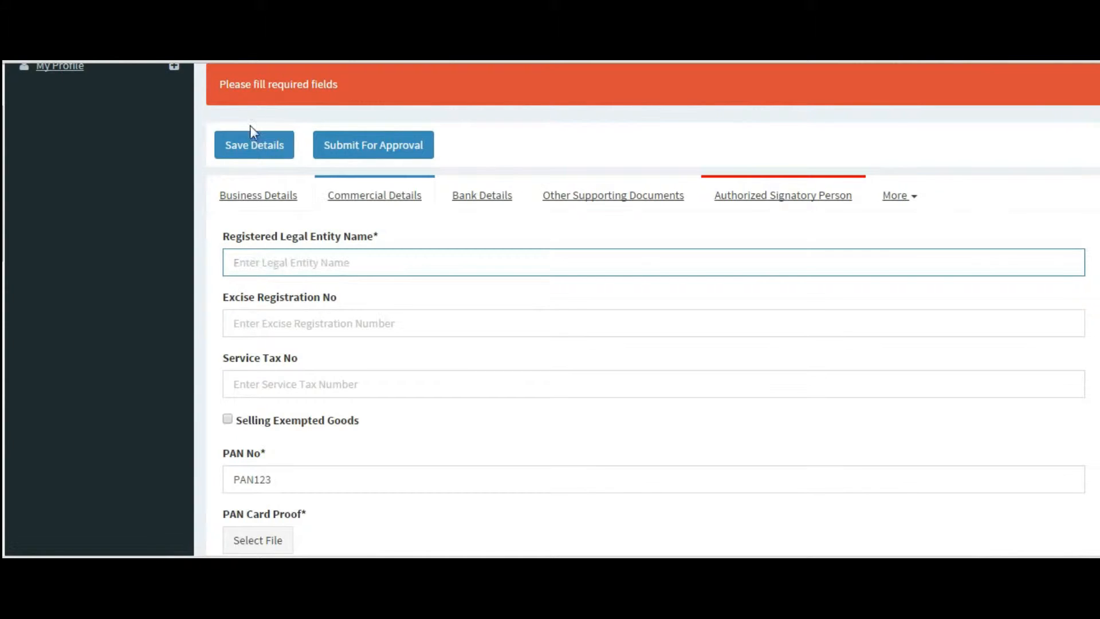
Save details, enter legal entity name FNY, and pick a PAN proof file from Downloads.
left_click(253, 145)
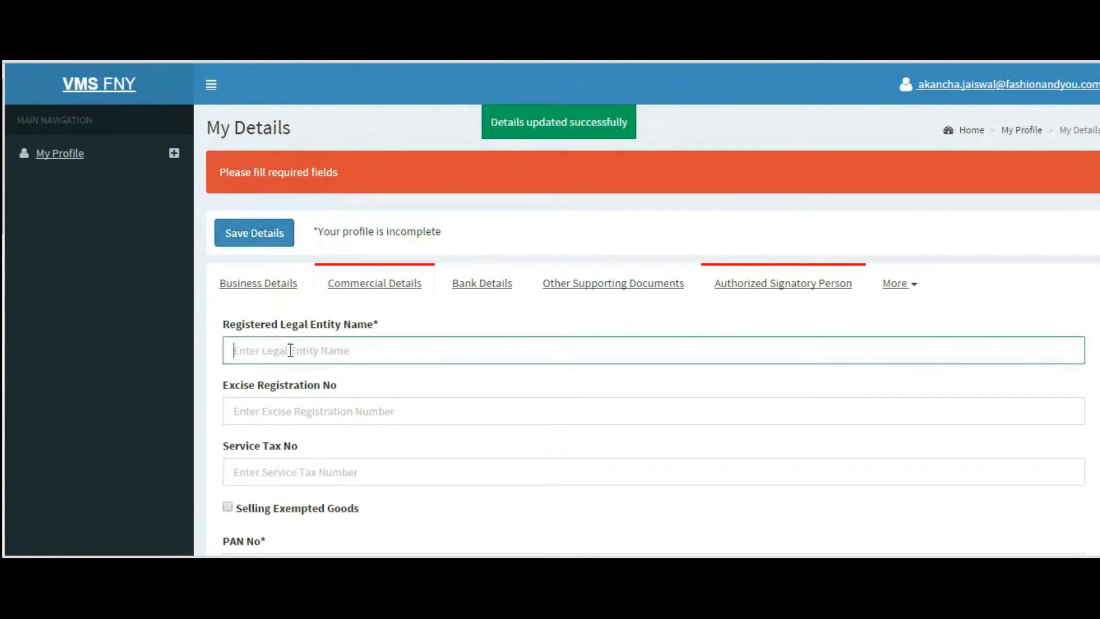
type("FNY")
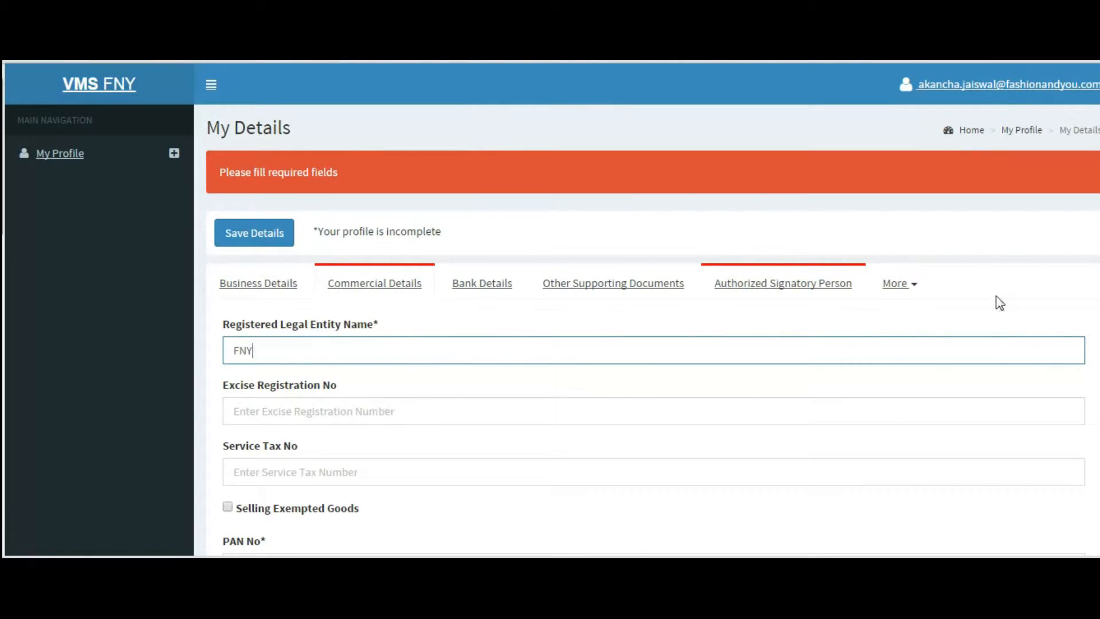
scroll("down", 3)
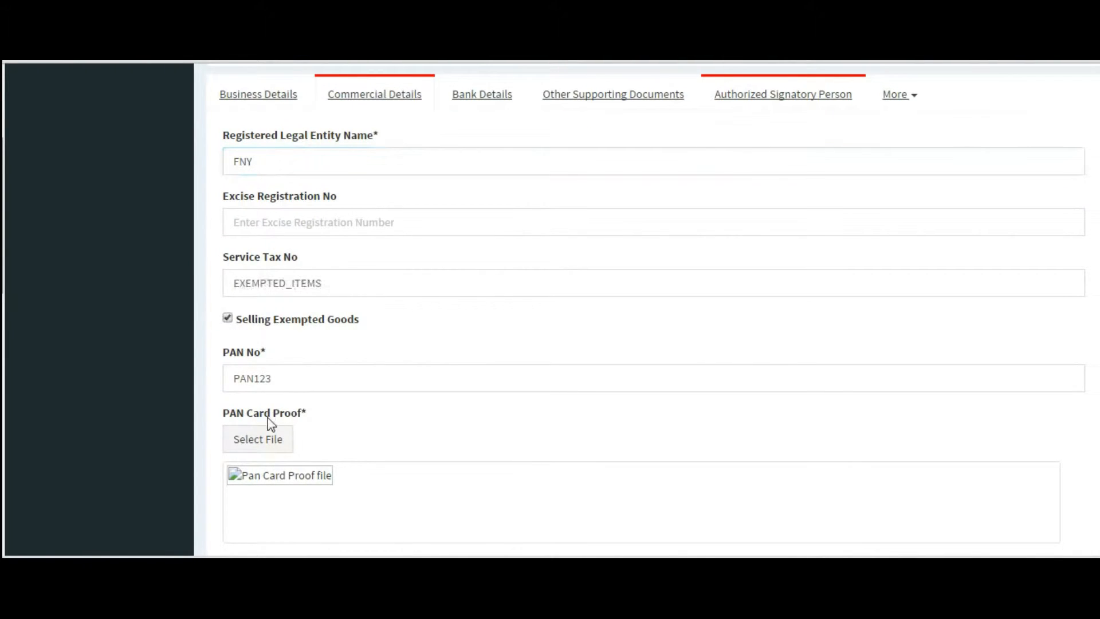
left_click(257, 438)
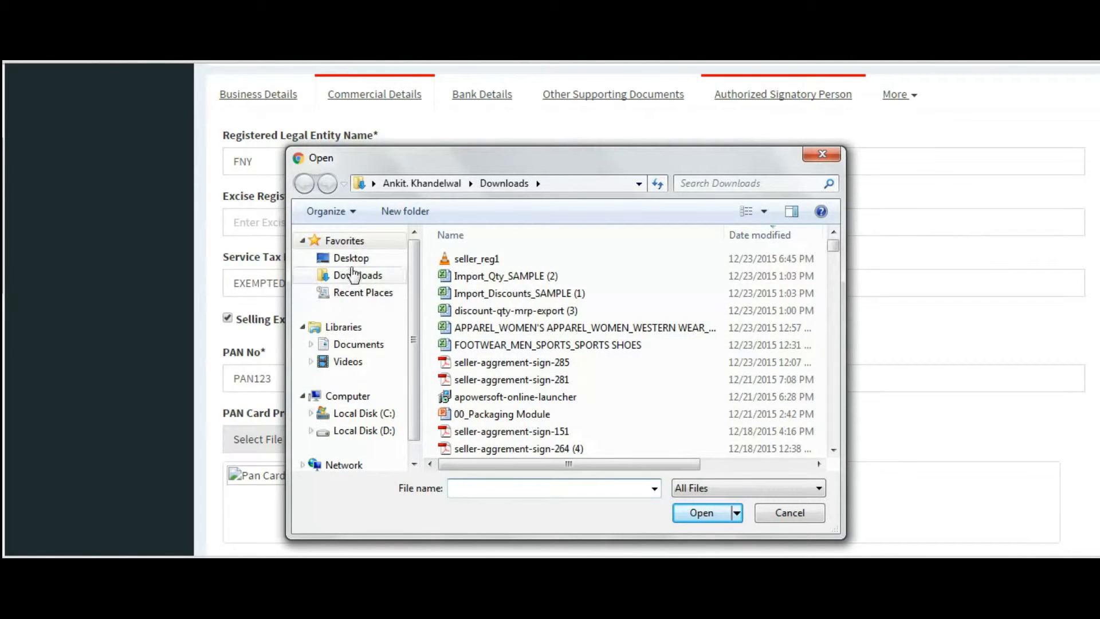
left_click(351, 257)
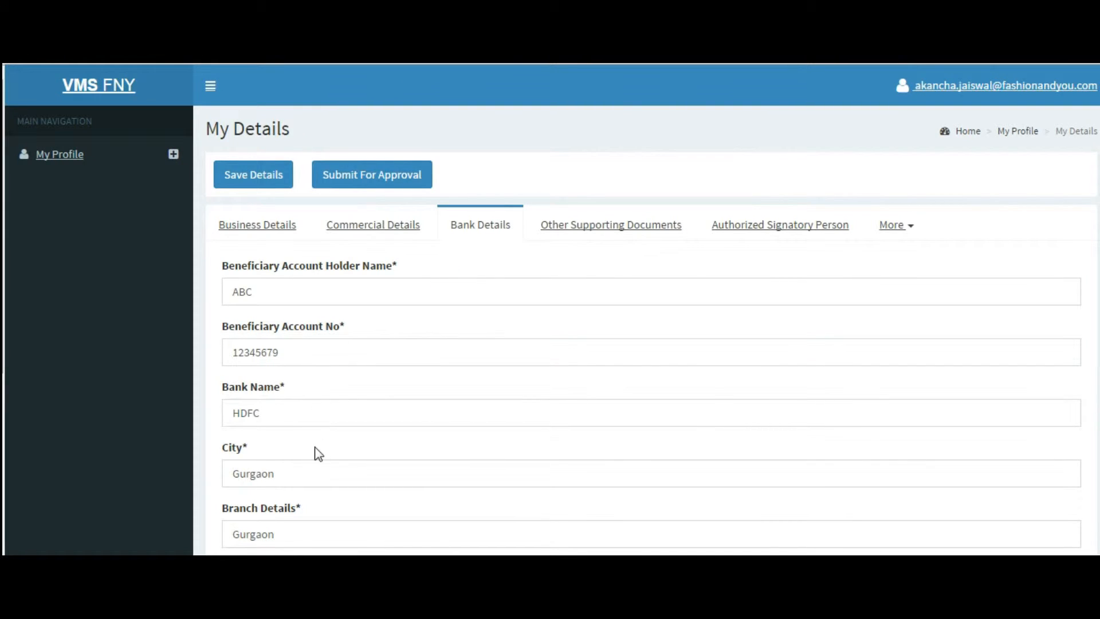
Review the Other Supporting Documents and Authorized Signatory Person tabs, then expand the More menu.
left_click(610, 225)
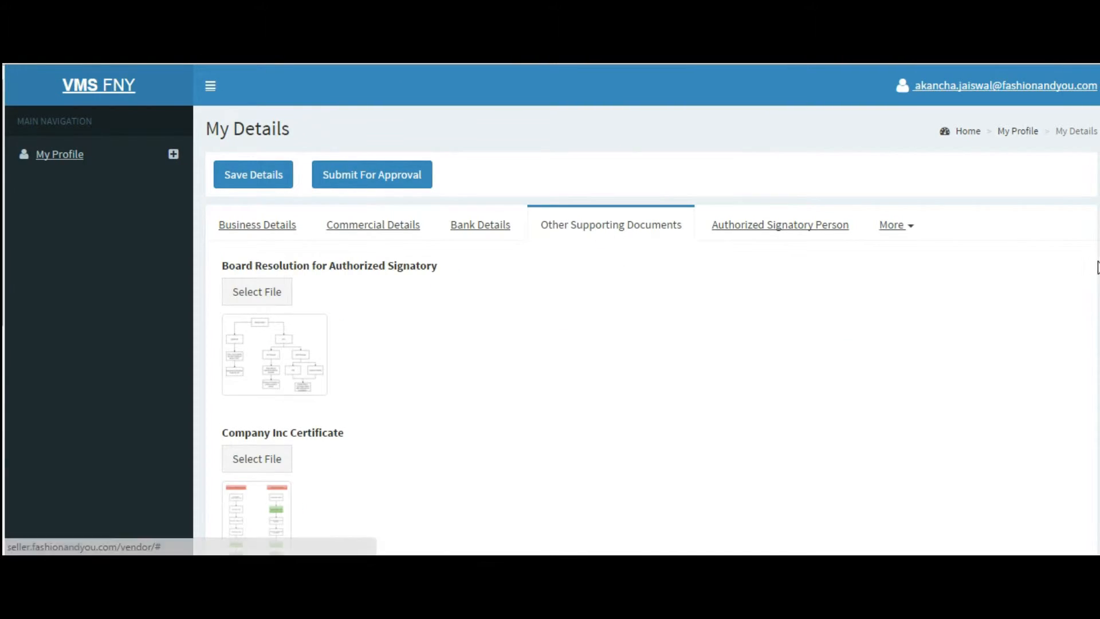
scroll("down", 3)
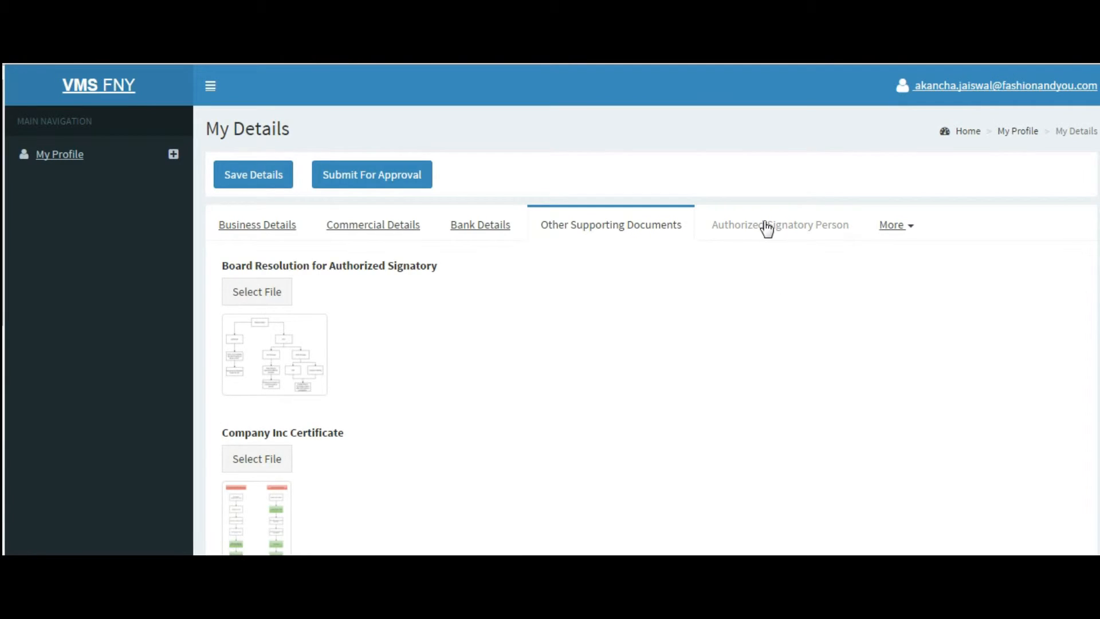
left_click(779, 225)
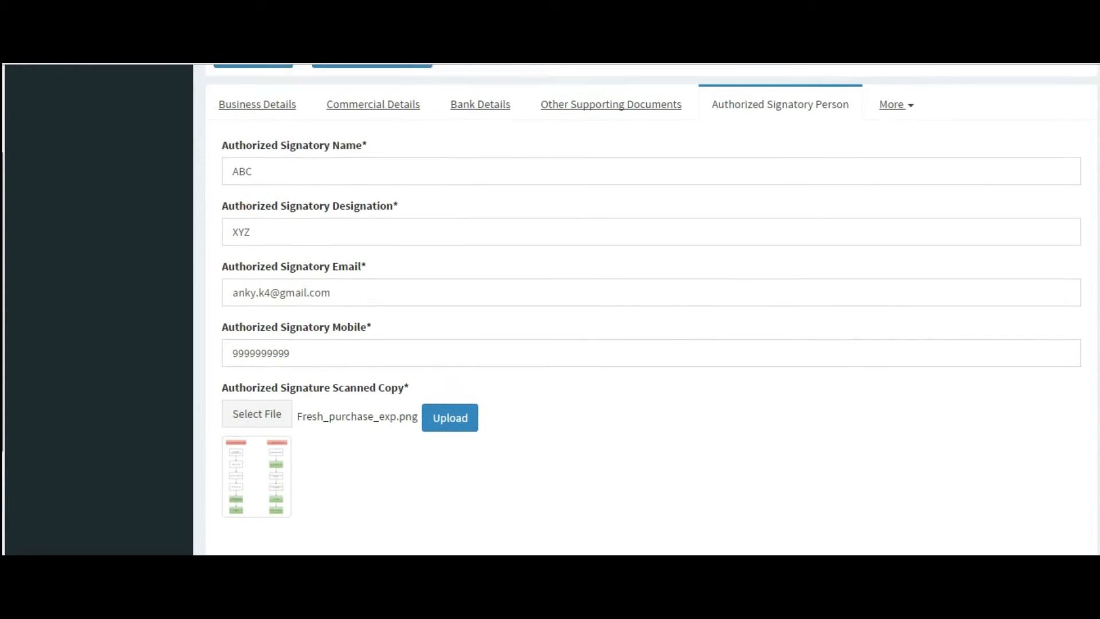
left_click(892, 104)
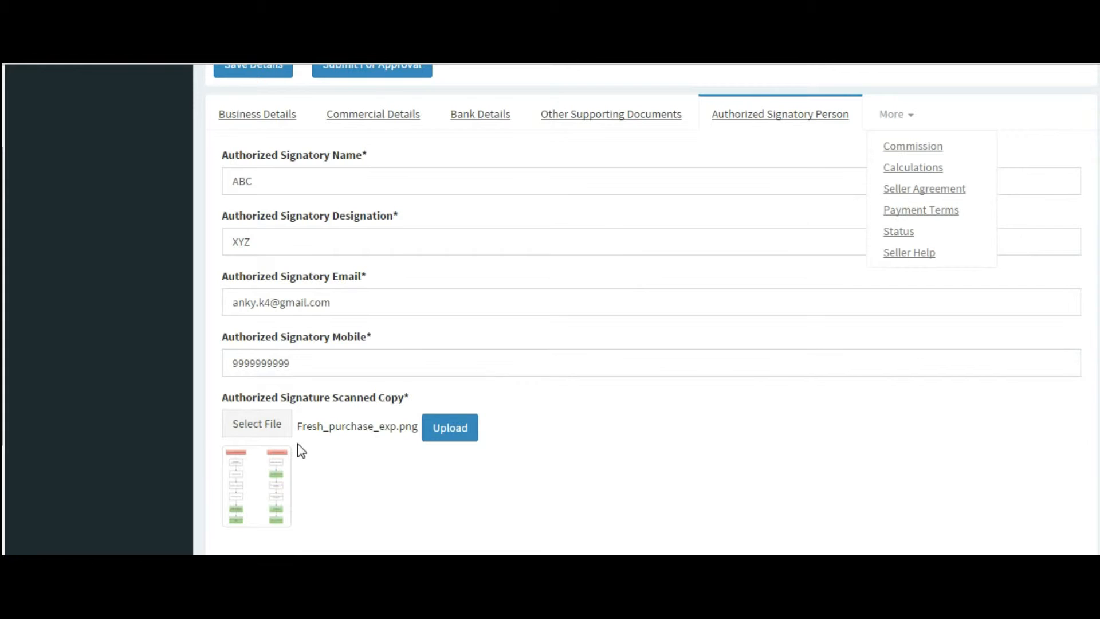
mouse_move(851, 222)
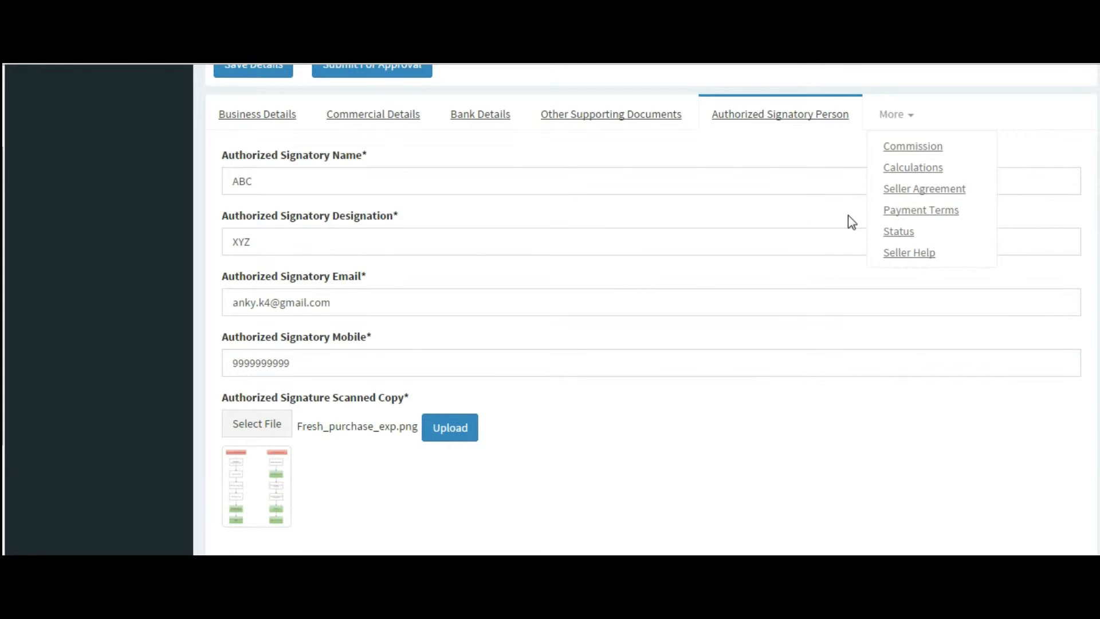
mouse_move(912, 147)
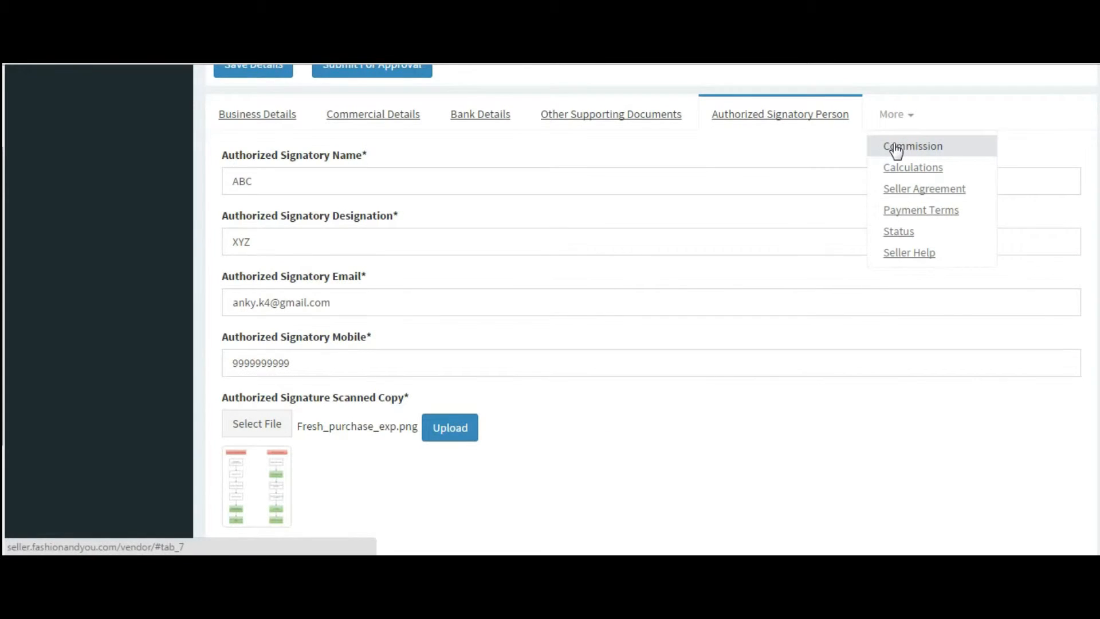
View the Commission, Calculations and Payment Terms sections from the More menu.
left_click(913, 146)
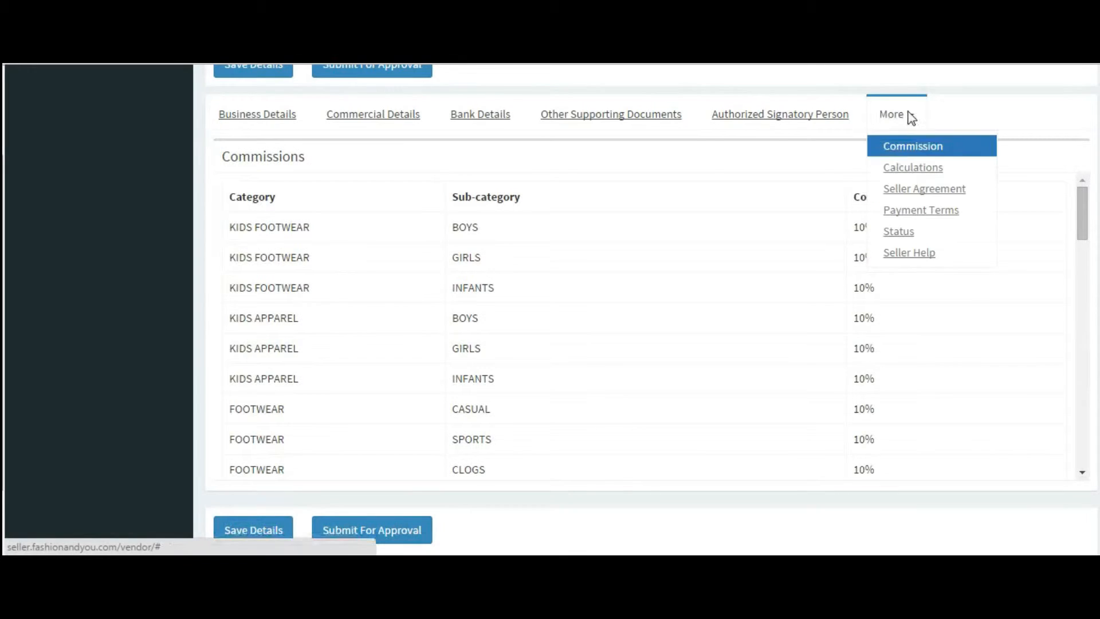
left_click(913, 166)
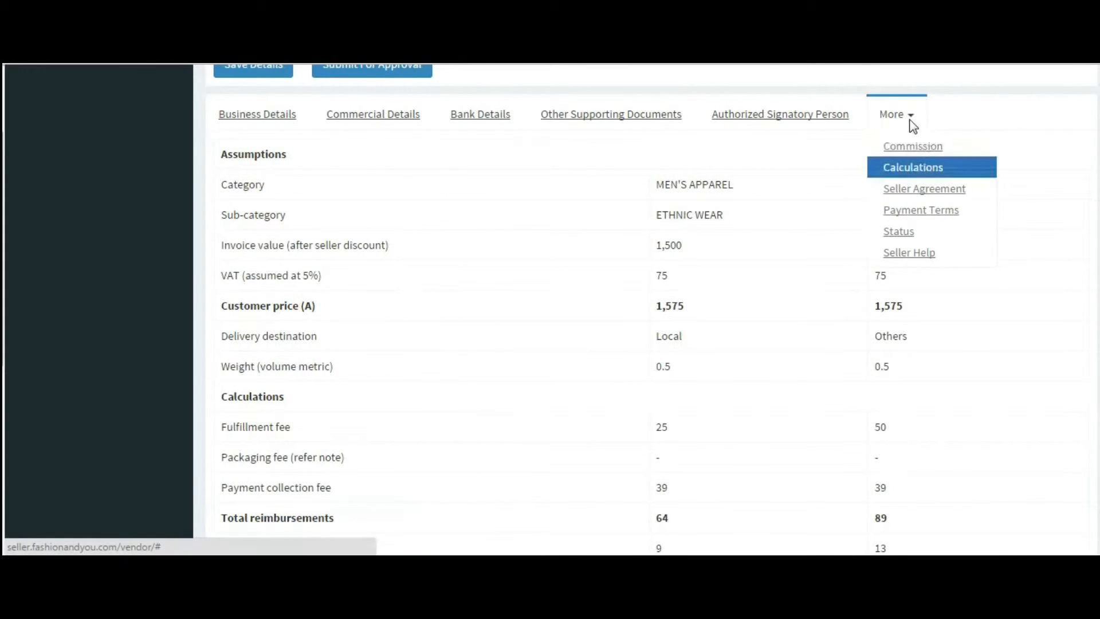
left_click(921, 210)
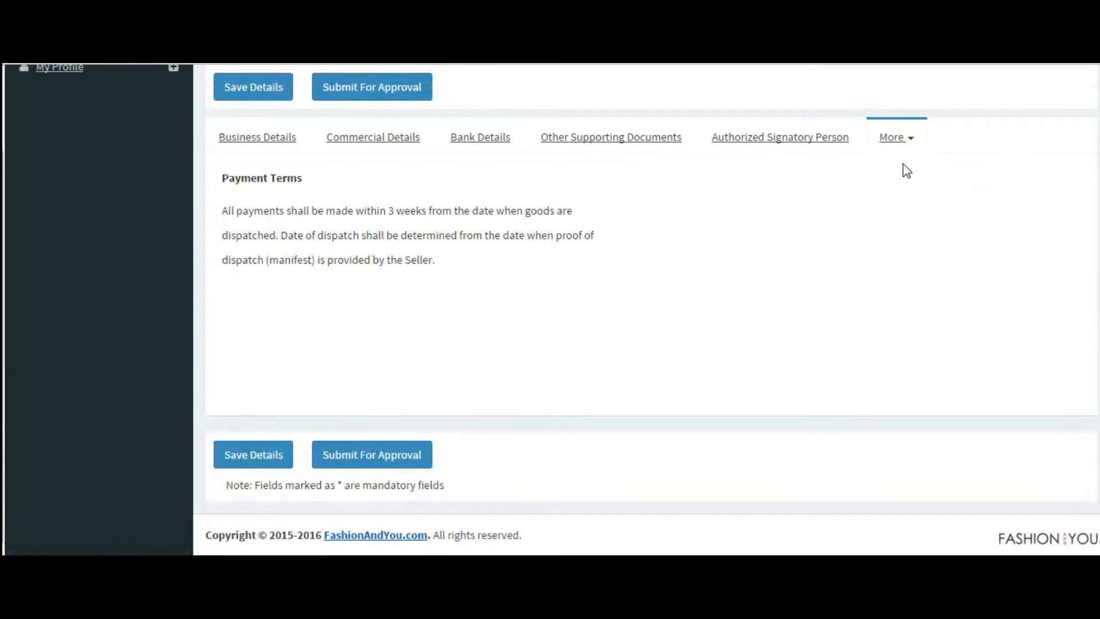
mouse_move(600, 215)
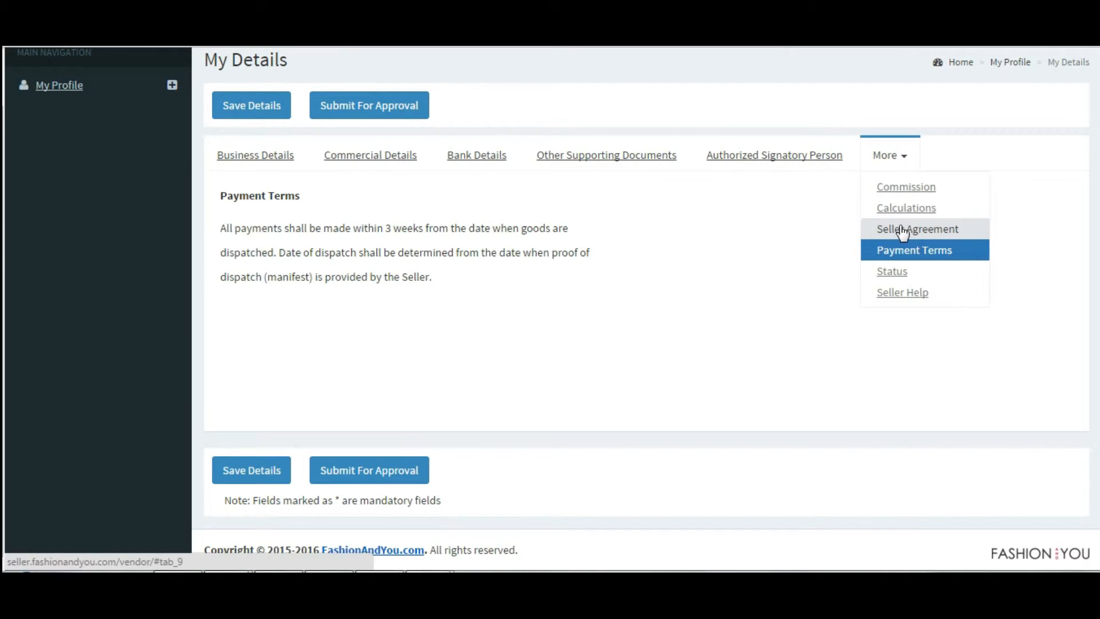
Read through the Seller Agreement and tick the agree checkbox.
left_click(918, 229)
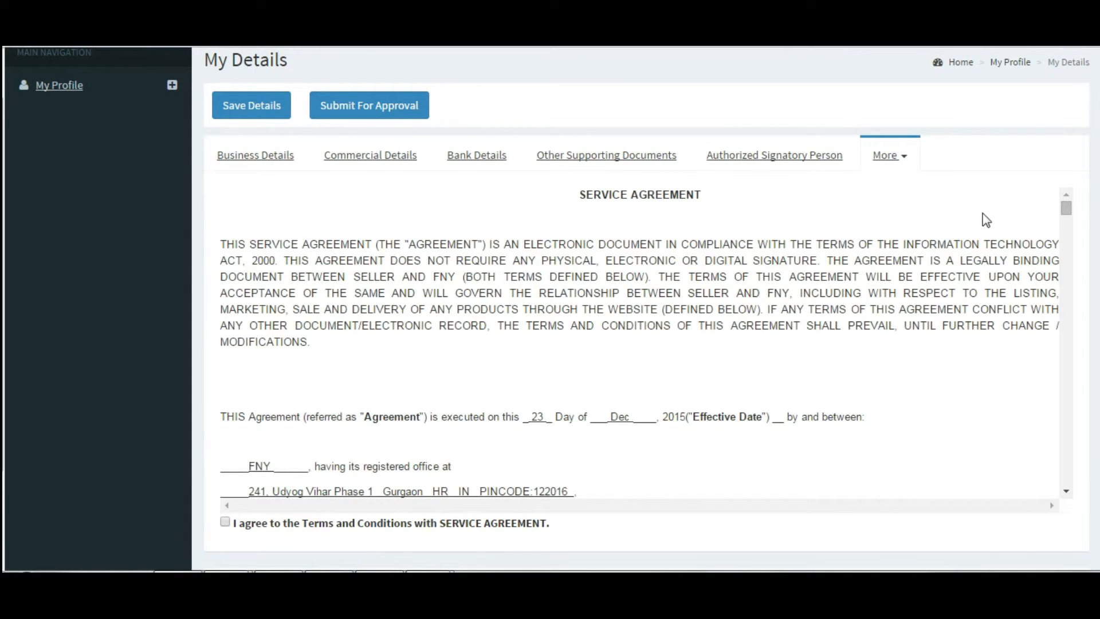
scroll("down", 3)
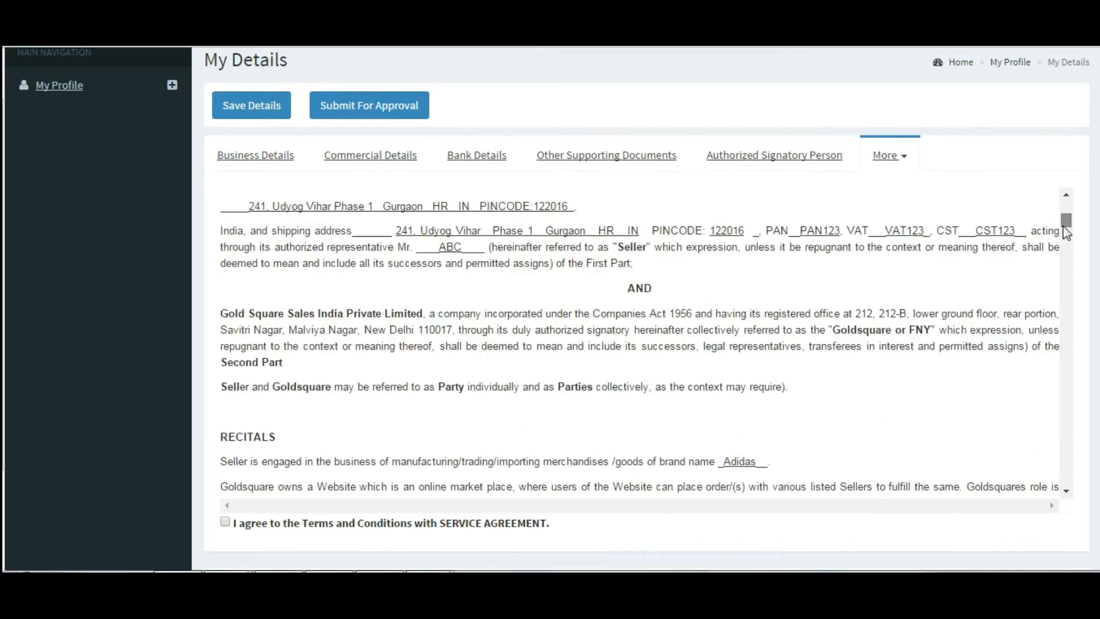
scroll("down", 3)
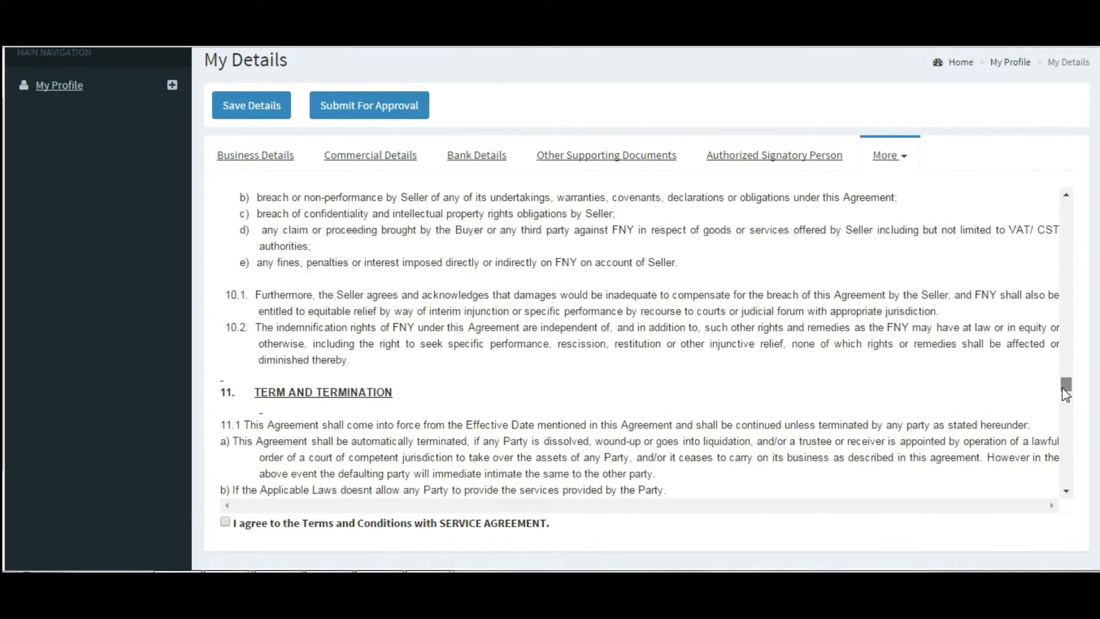
scroll("down", 3)
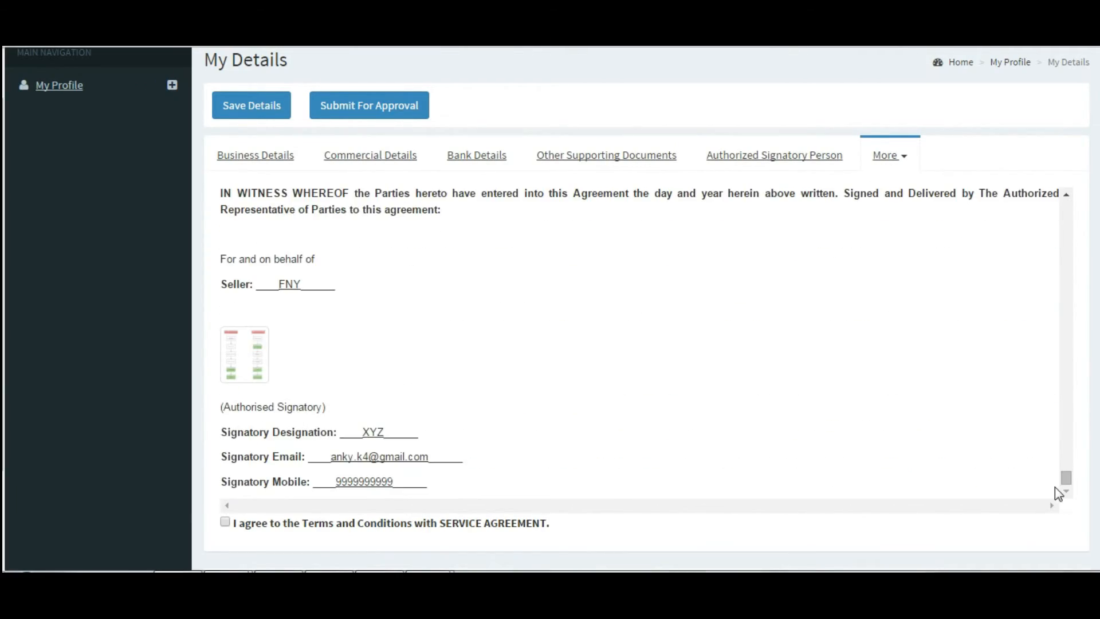
left_click(226, 522)
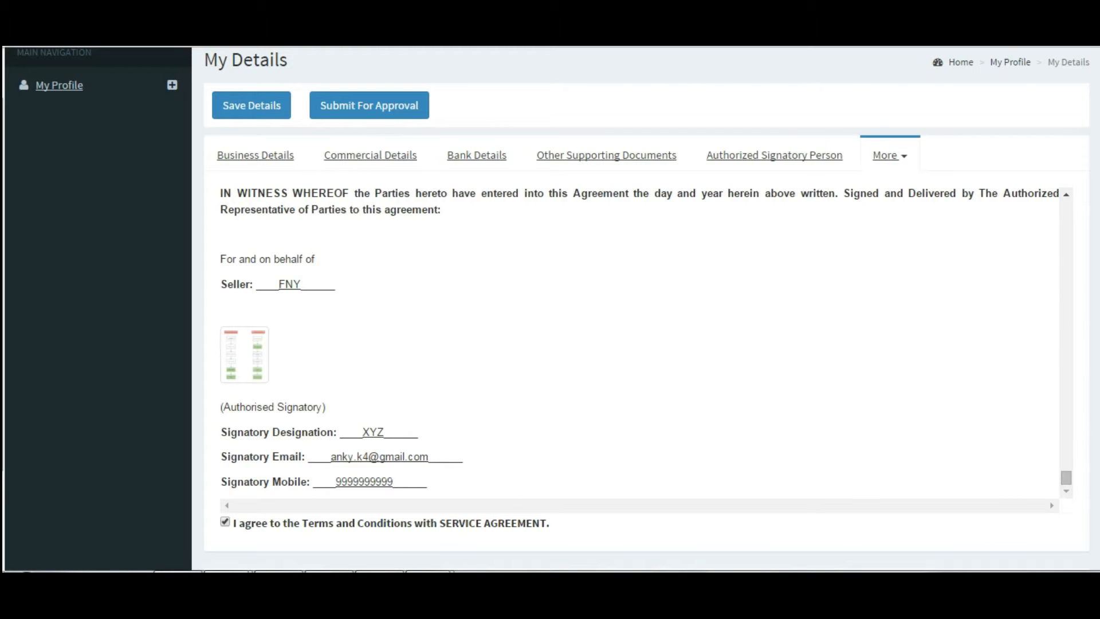
Submit the profile for approval and confirm with OK.
scroll("down", 3)
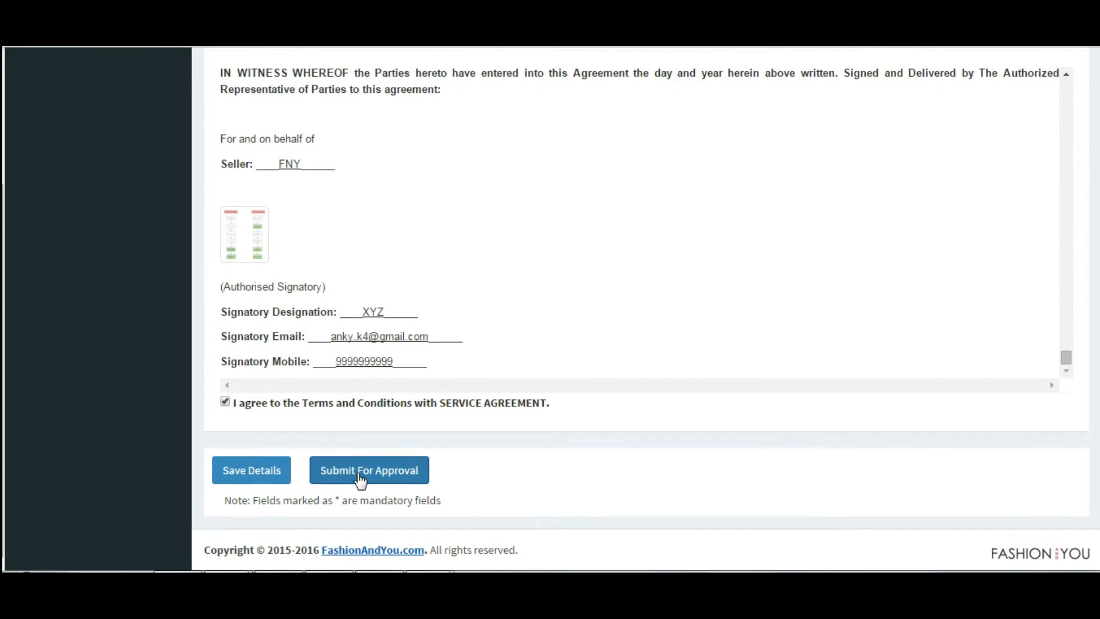
left_click(368, 470)
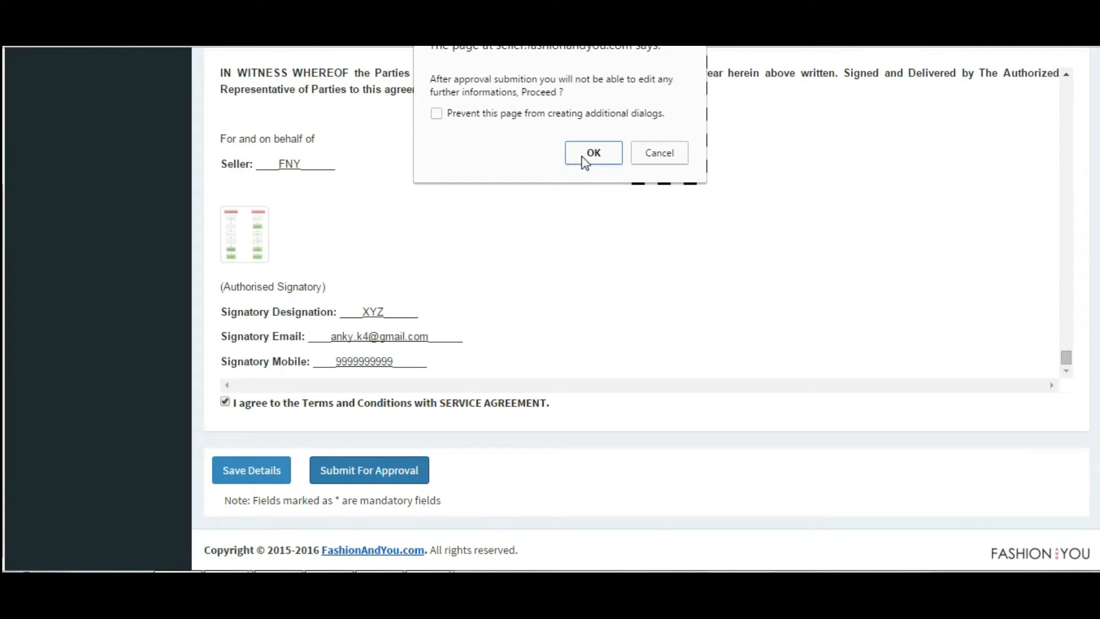
left_click(593, 153)
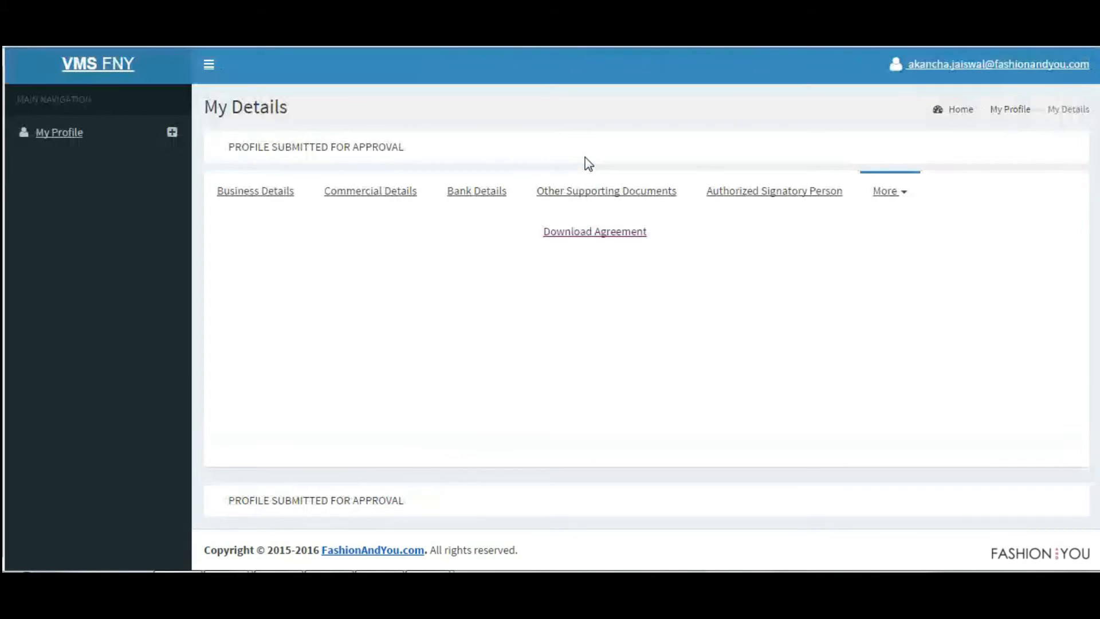
mouse_move(430, 312)
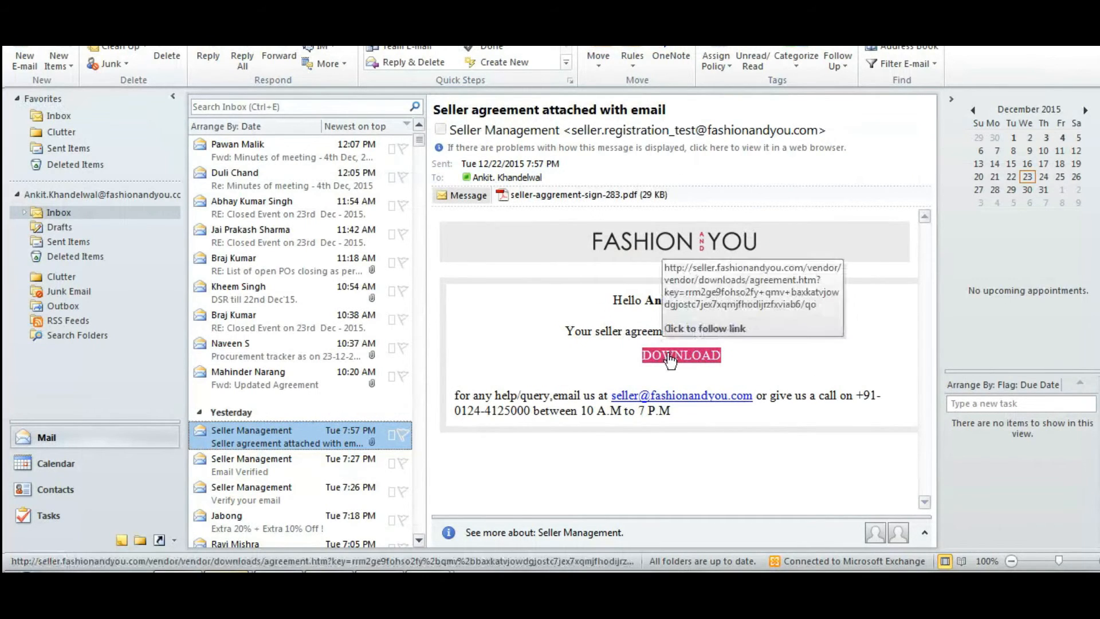
mouse_move(643, 365)
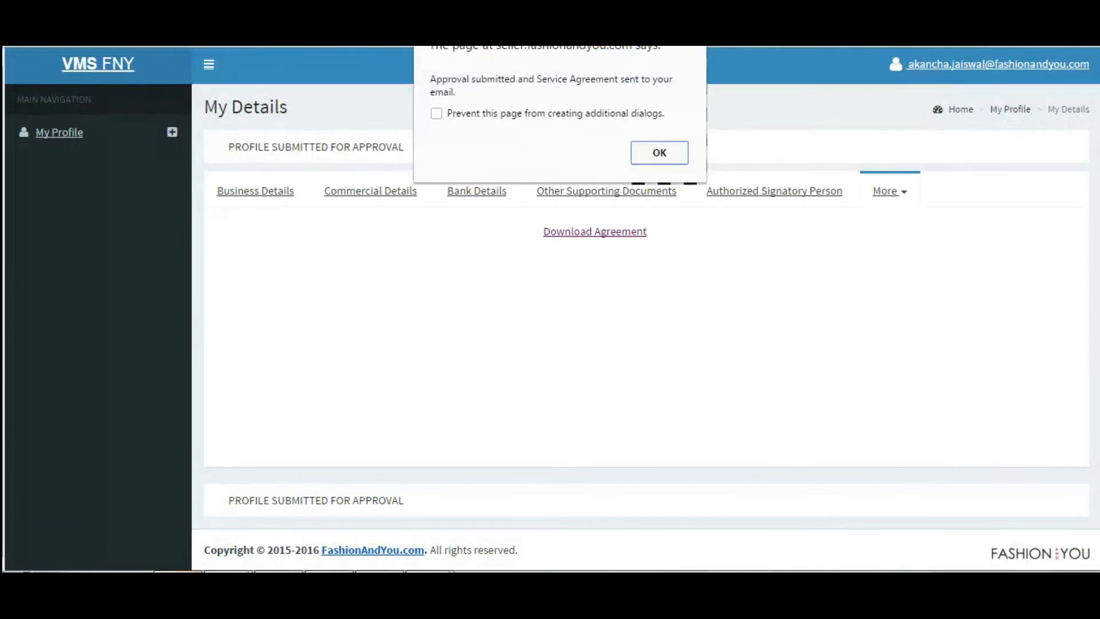
mouse_move(681, 559)
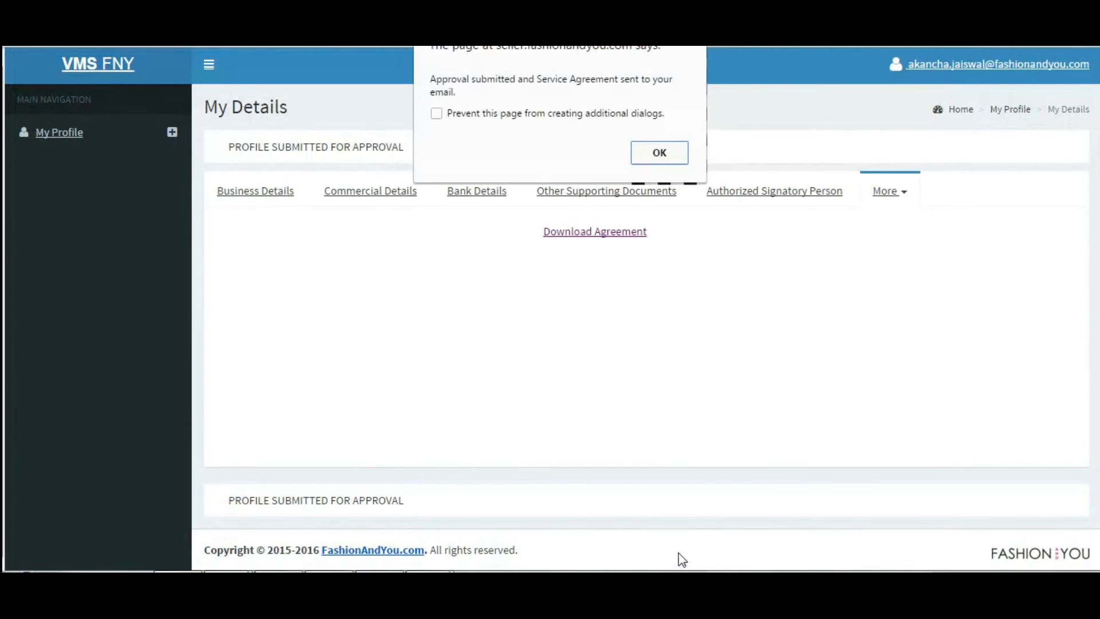
Dismiss the submission notice and view the Seller Agreement download section.
left_click(659, 152)
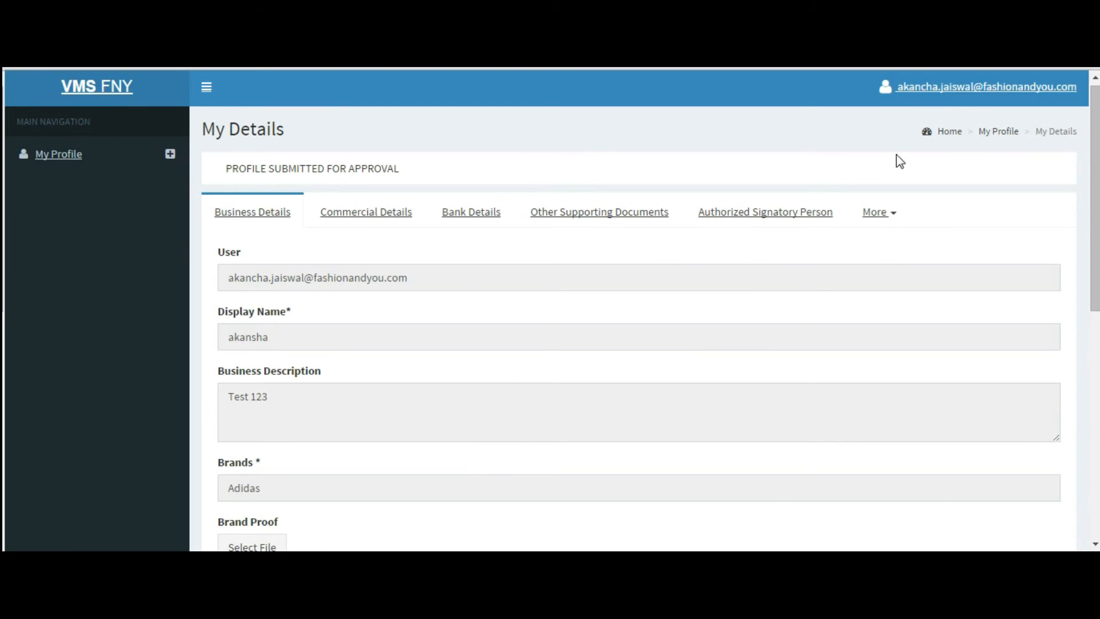
left_click(876, 212)
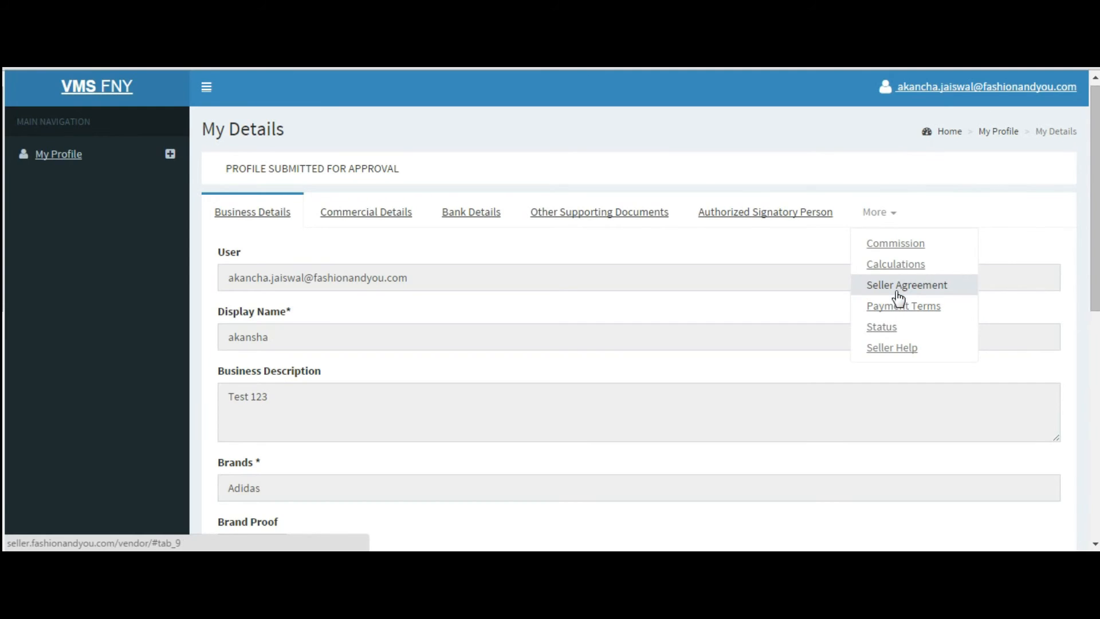
left_click(906, 284)
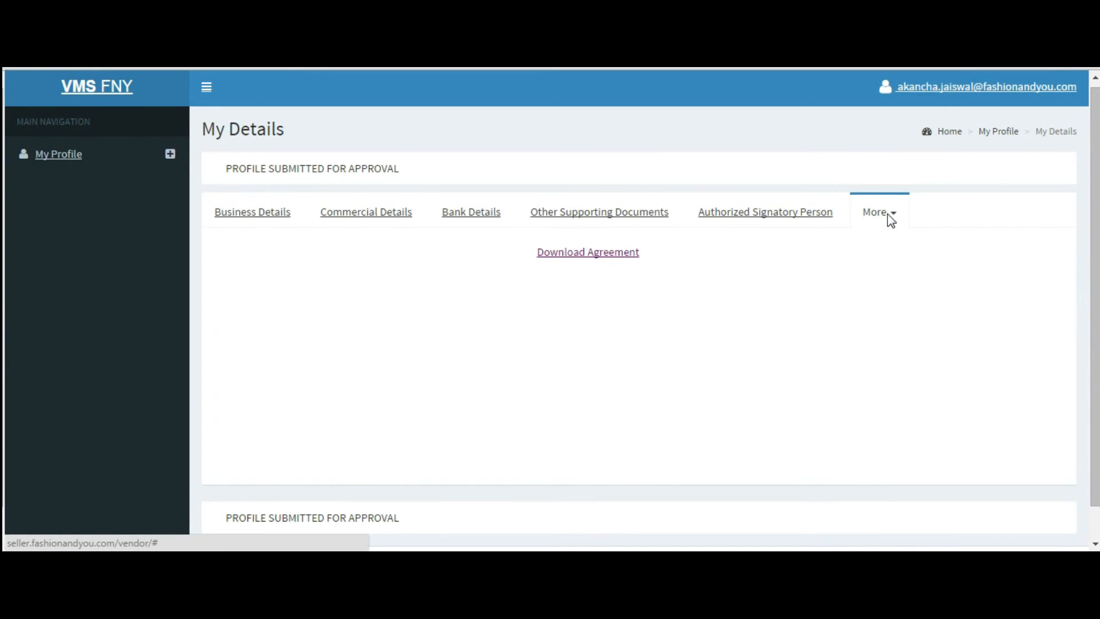
Check the application Status page, then view the Seller Help contact information.
left_click(875, 213)
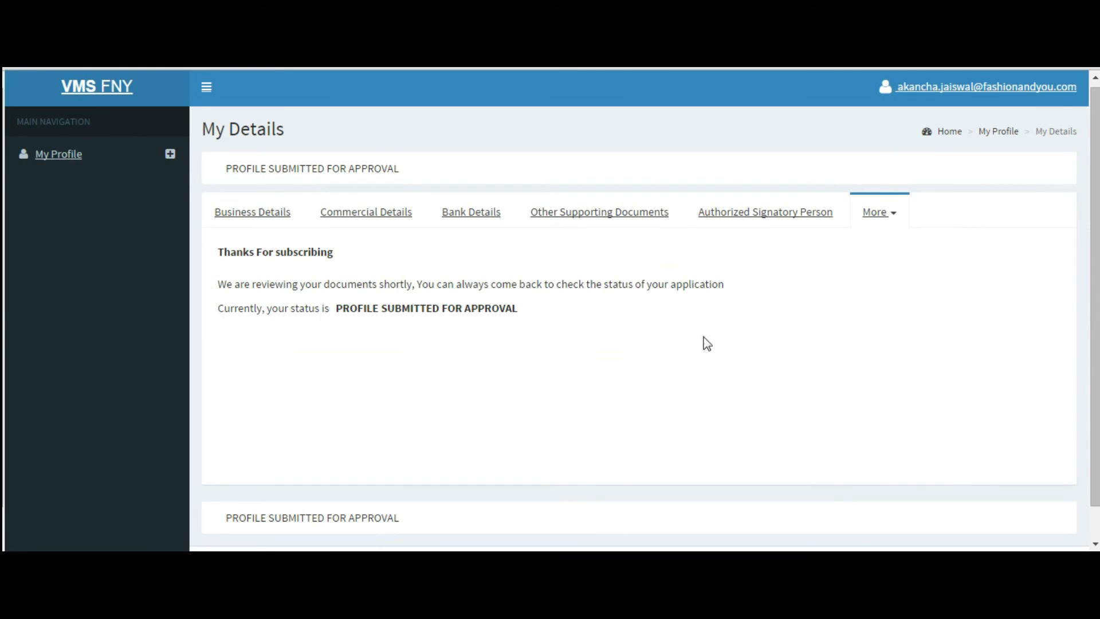
mouse_move(564, 298)
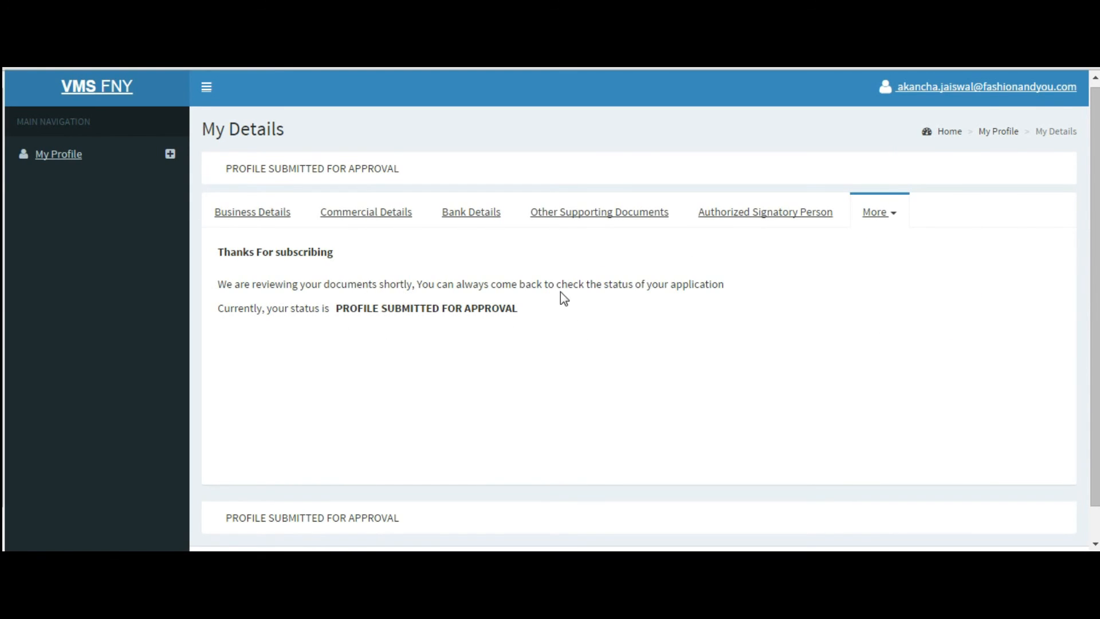
left_click(875, 212)
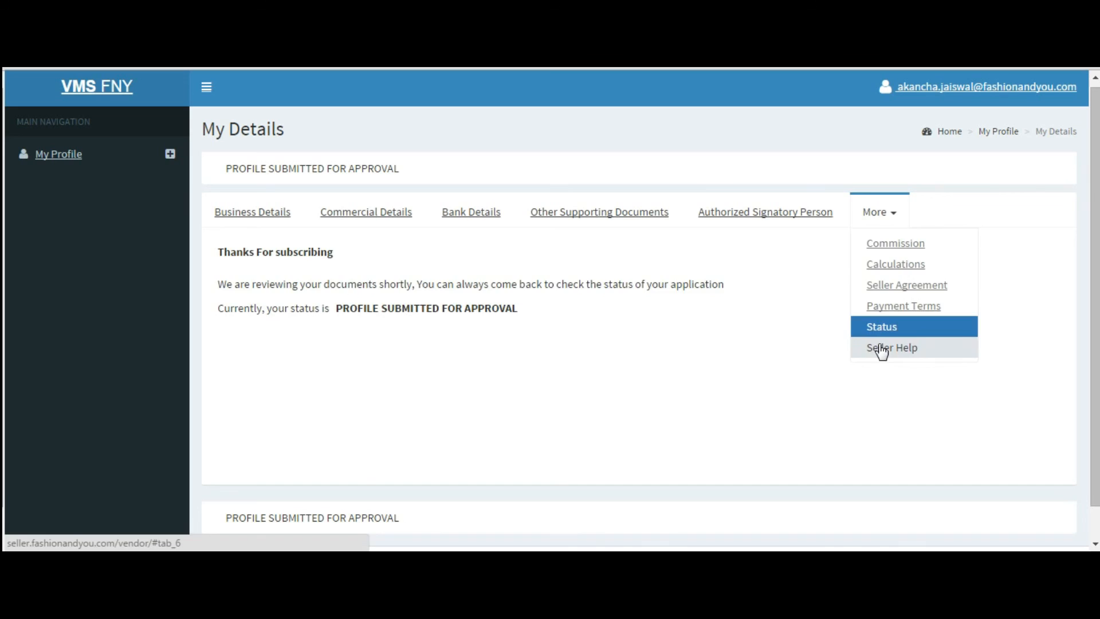
left_click(891, 348)
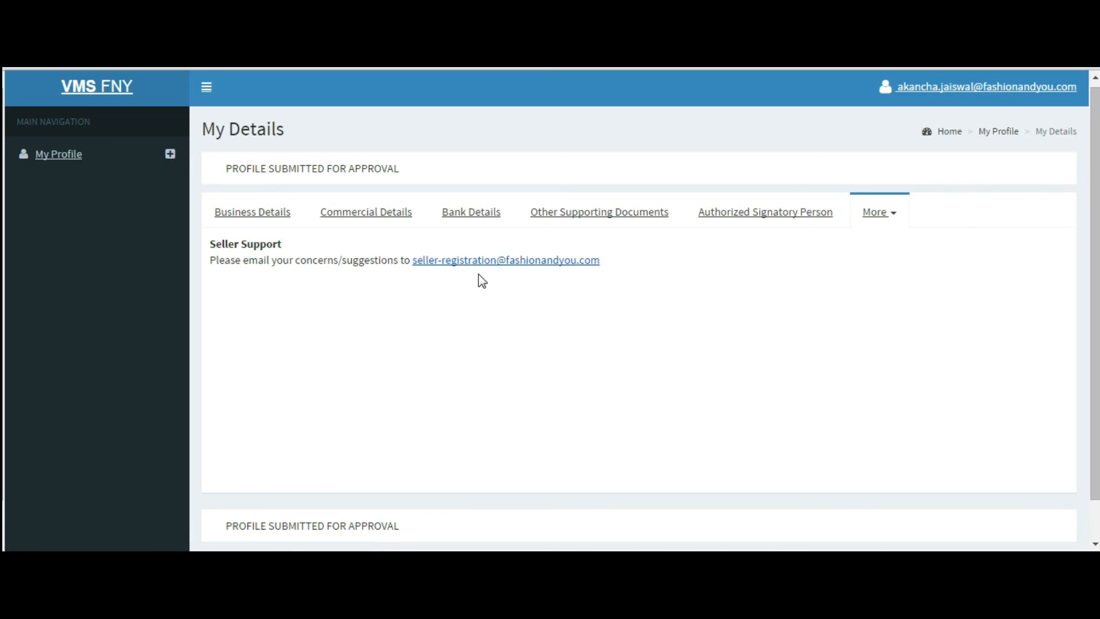